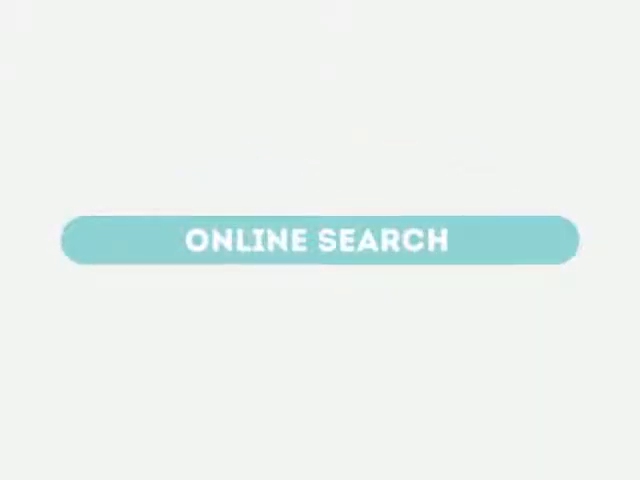
pyautogui.click(320, 240)
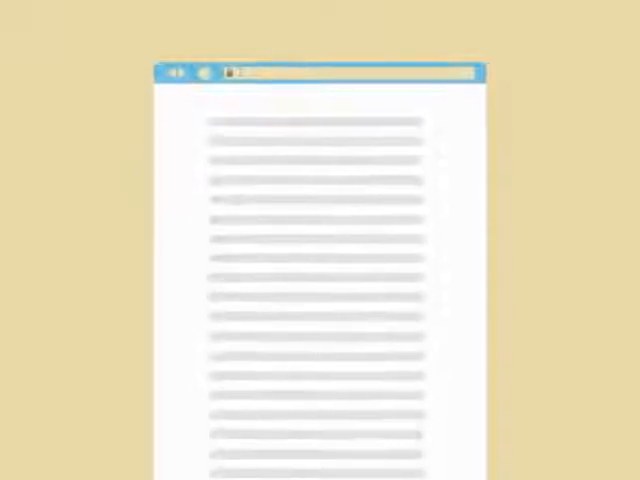
pyautogui.scroll(-3)
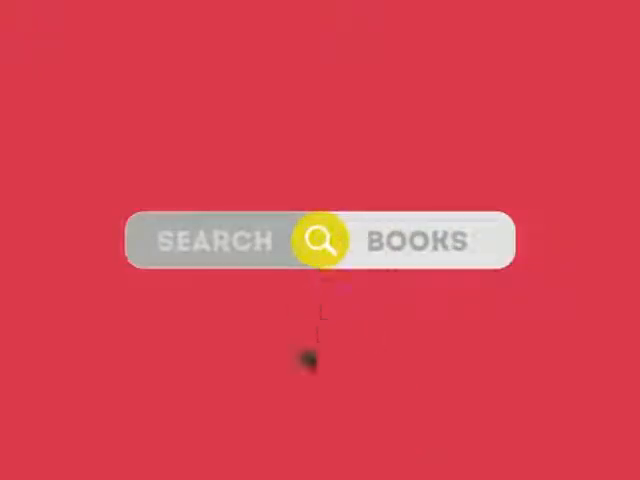
pyautogui.click(318, 244)
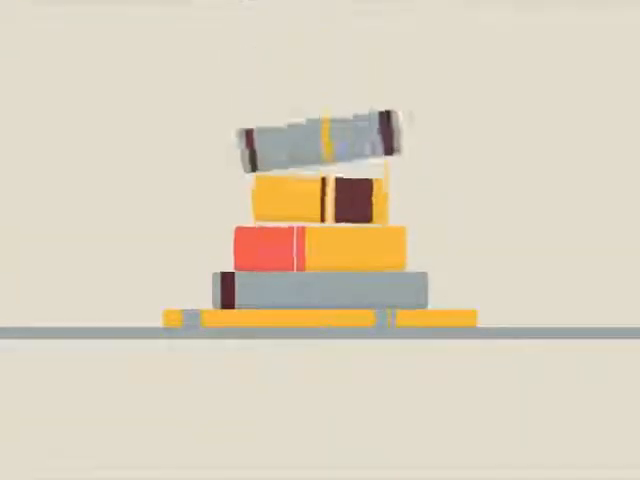